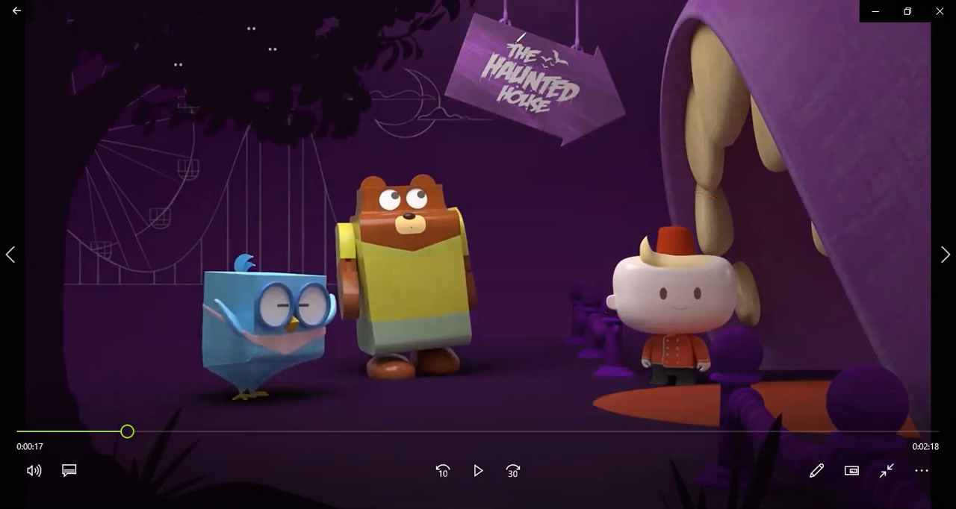
# Scrub slightly forward into The Haunted House episode and let it play
pyautogui.moveTo(322, 201); pyautogui.dragTo(489, 213)
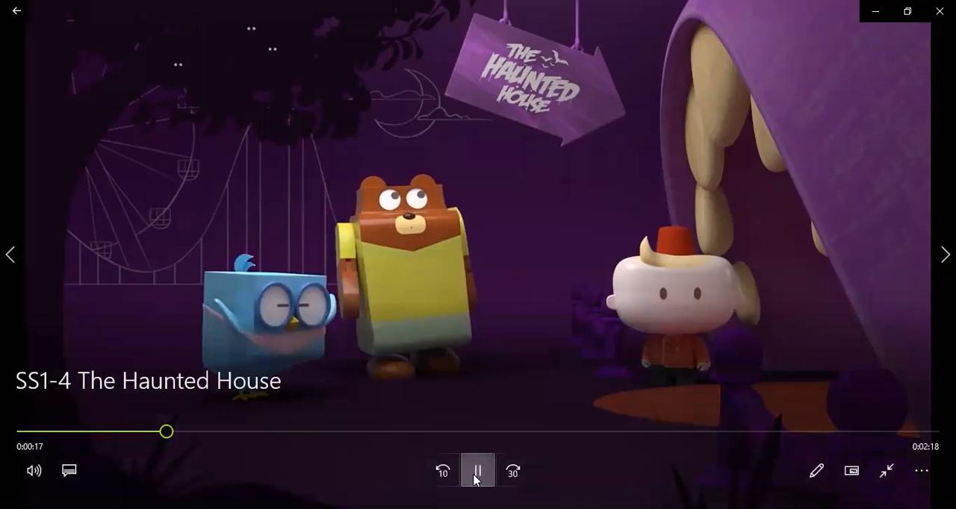
# Pause the episode at 0:35 on the big orange monster scene
pyautogui.click(477, 470)
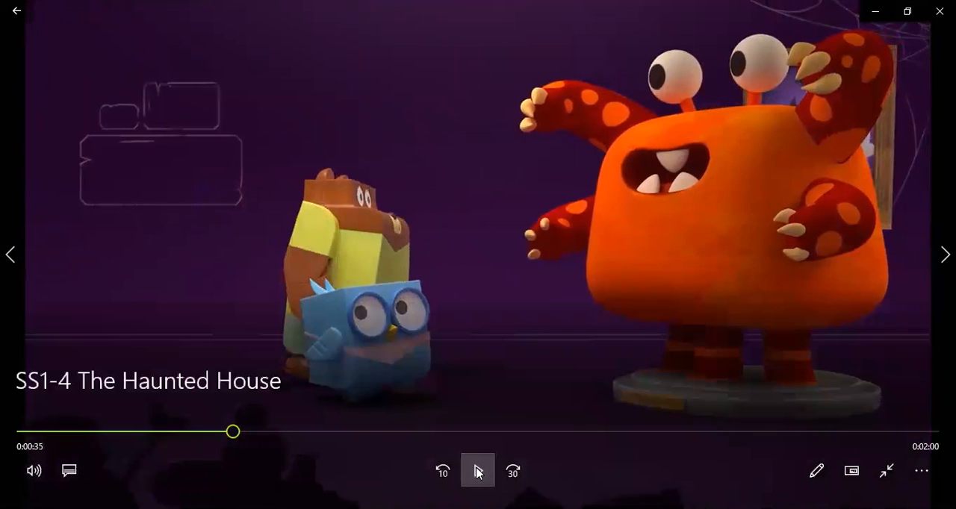
pyautogui.click(478, 471)
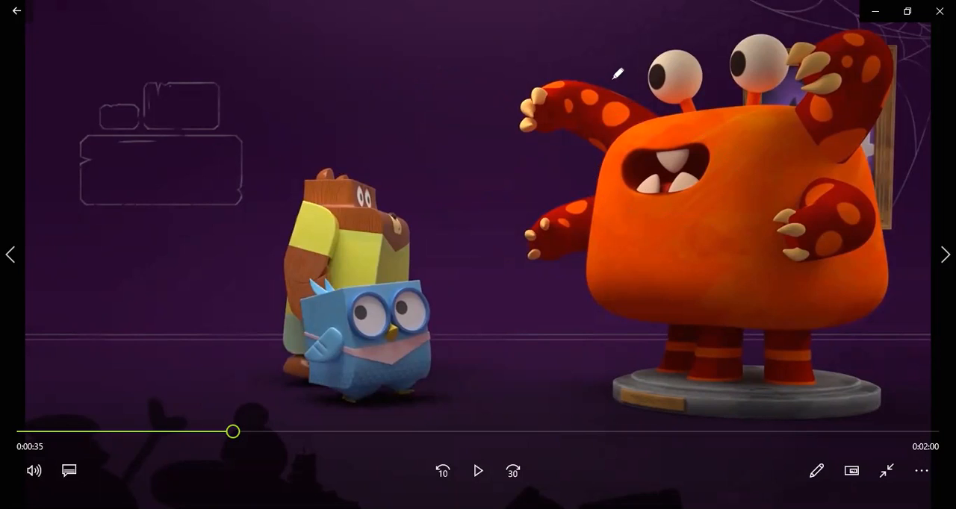
# Ring the orange monster's four arms with red freehand ink loops
pyautogui.moveTo(613, 71); pyautogui.dragTo(664, 112)
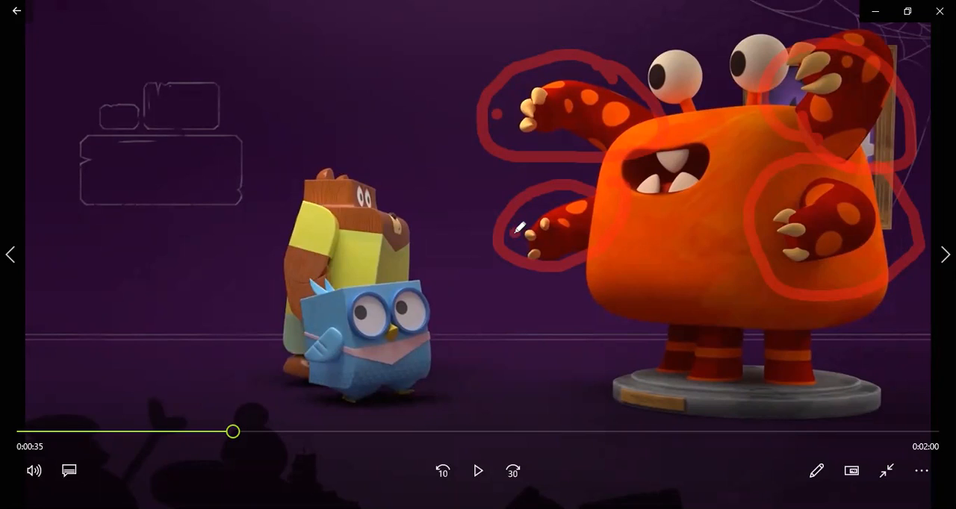
pyautogui.moveTo(902, 231)
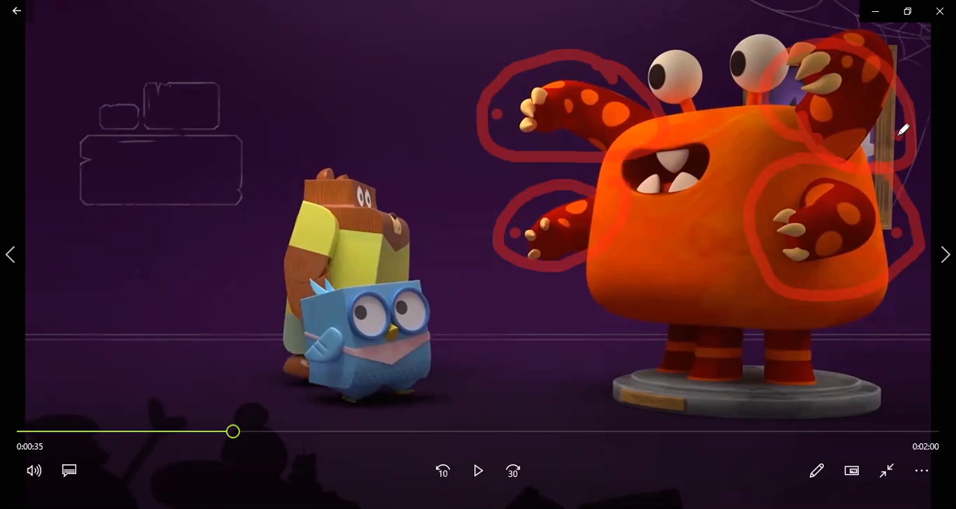
pyautogui.moveTo(680, 60)
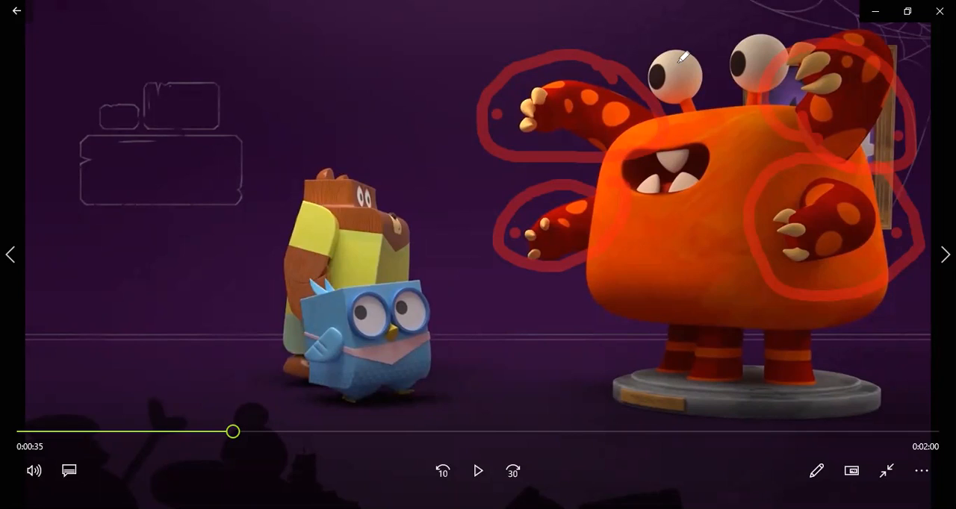